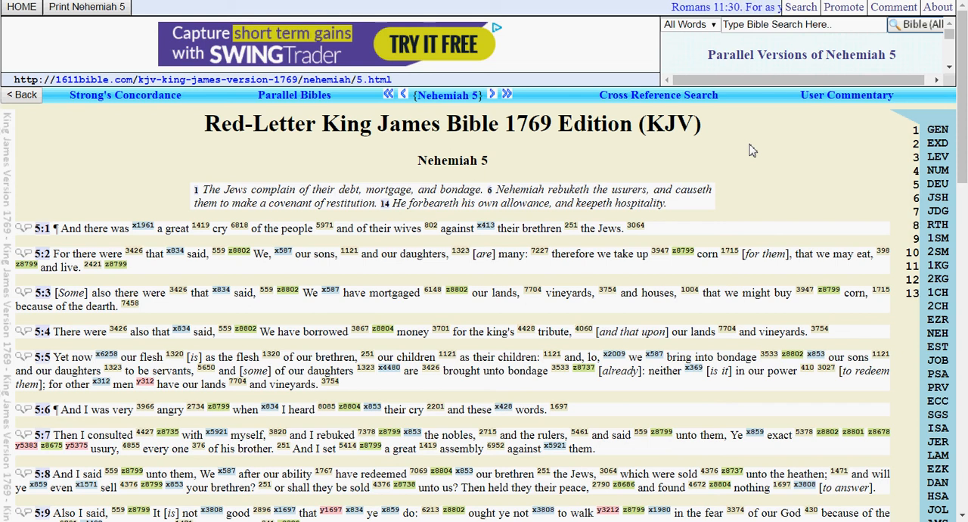
{"action": "mouse_move", "coordinate": [427, 302]}
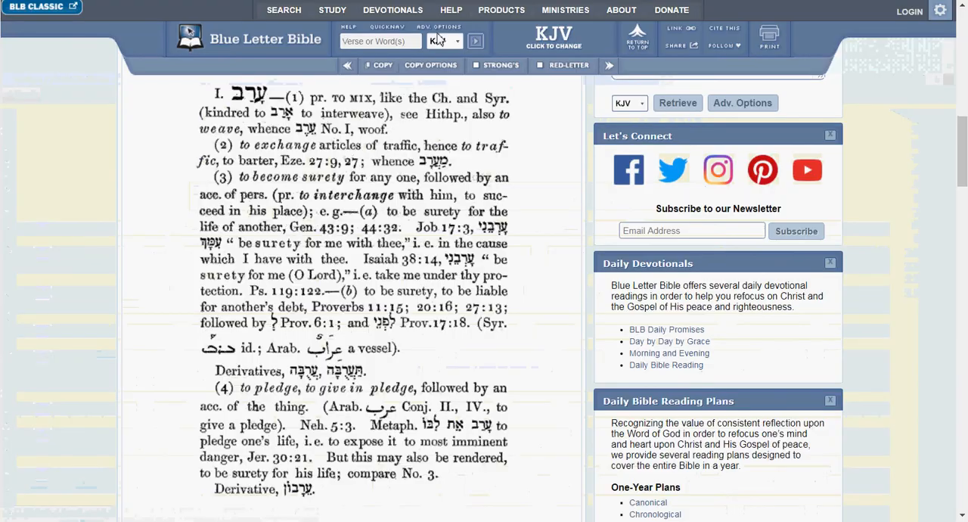
{"action": "scroll", "scroll_direction": "up", "scroll_amount": 3}
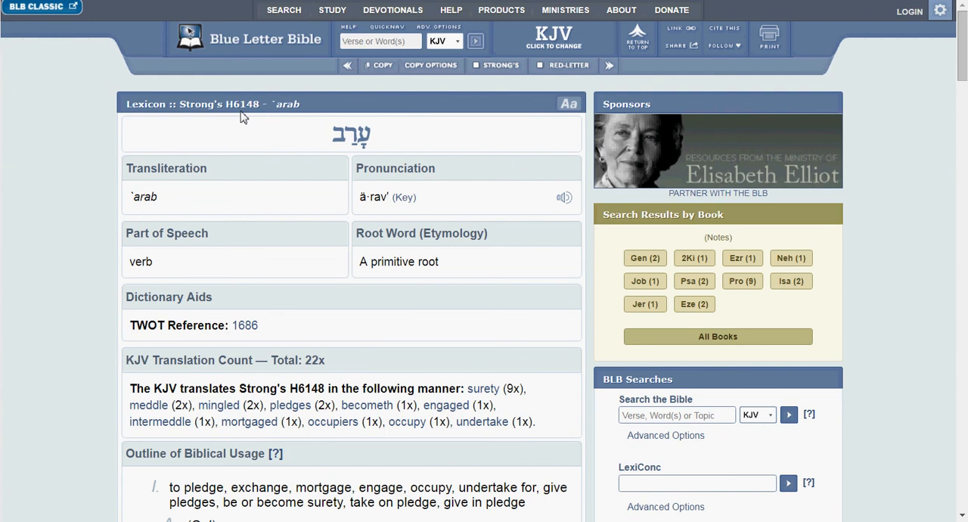
{"action": "mouse_move", "coordinate": [79, 233]}
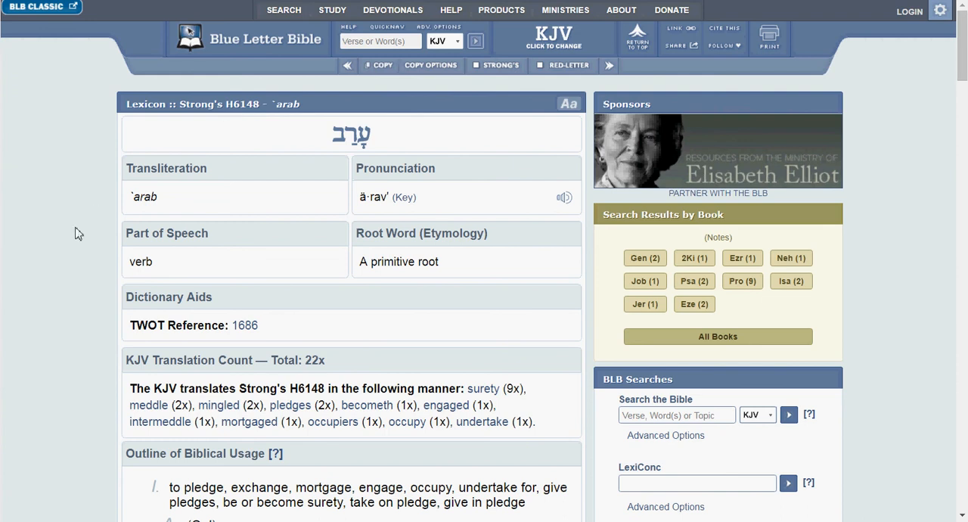
{"action": "scroll", "scroll_direction": "down", "scroll_amount": 3}
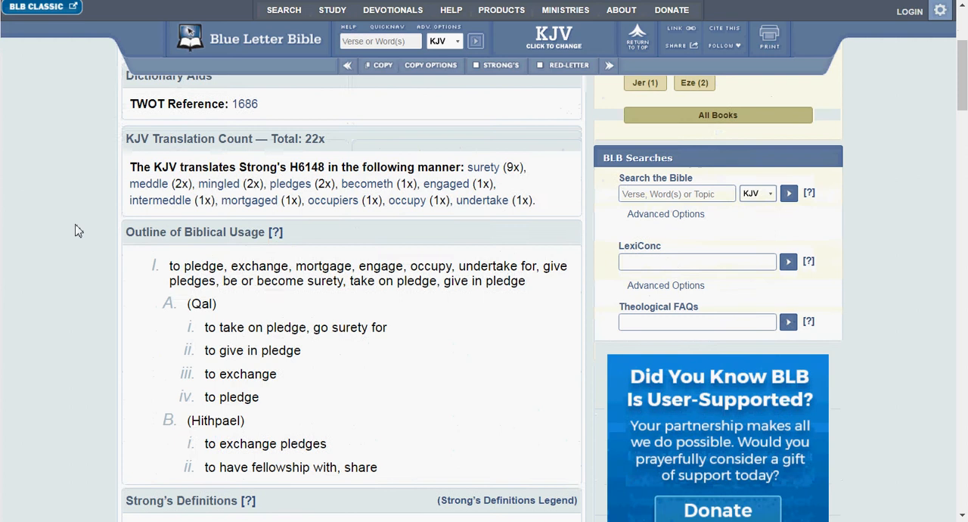
{"action": "scroll", "scroll_direction": "down", "scroll_amount": 3}
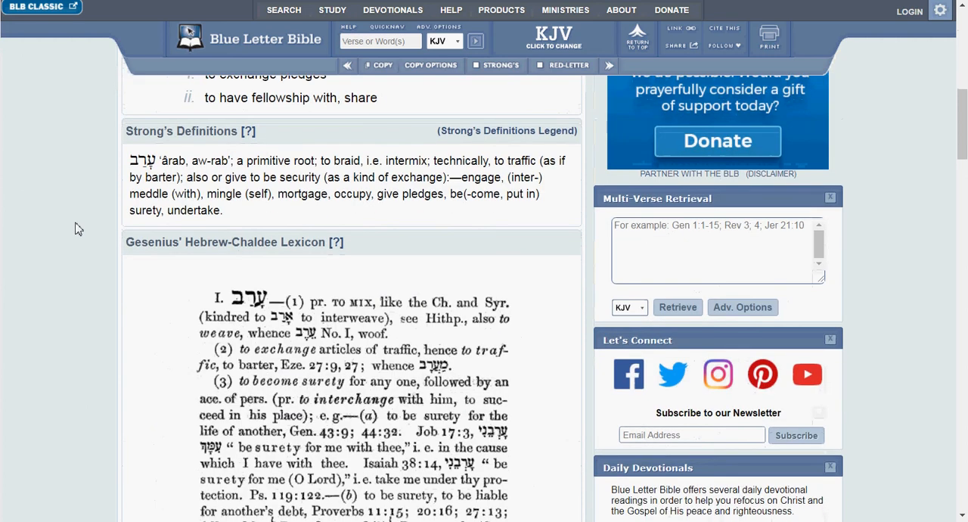
{"action": "scroll", "scroll_direction": "down", "scroll_amount": 3}
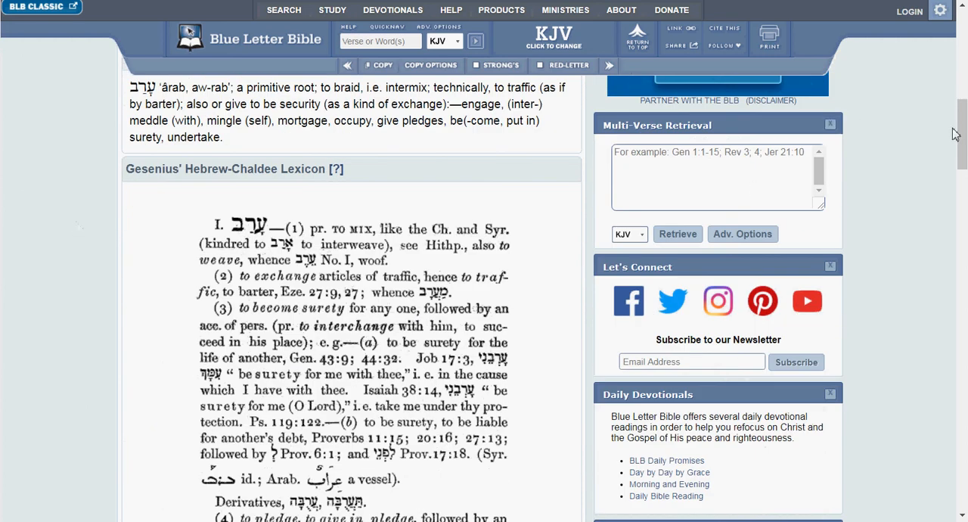
{"action": "scroll", "scroll_direction": "down", "scroll_amount": 3}
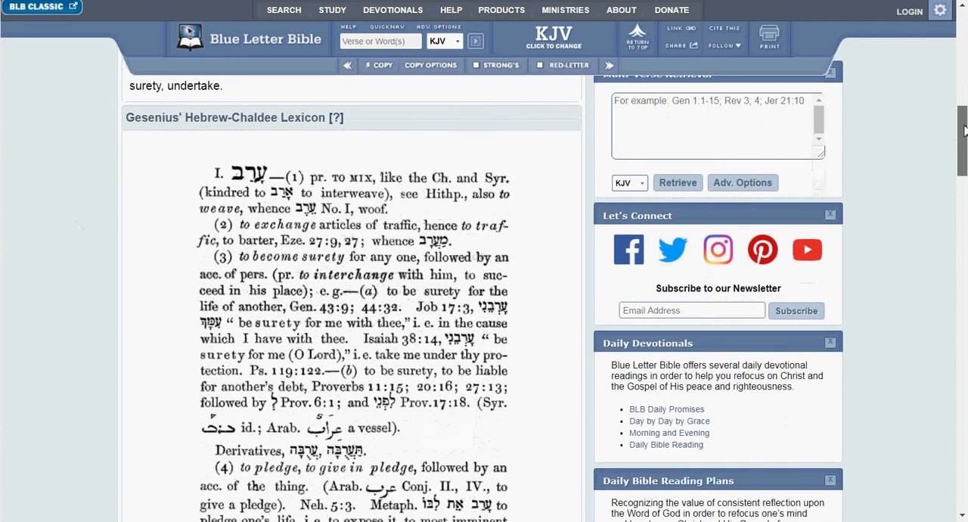
{"action": "scroll", "scroll_direction": "down", "scroll_amount": 3}
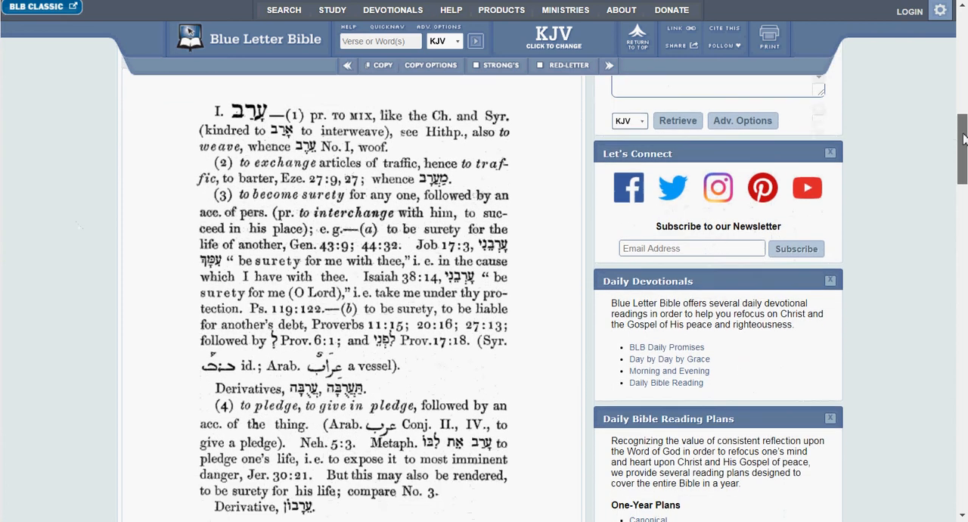
{"action": "scroll", "scroll_direction": "down", "scroll_amount": 3}
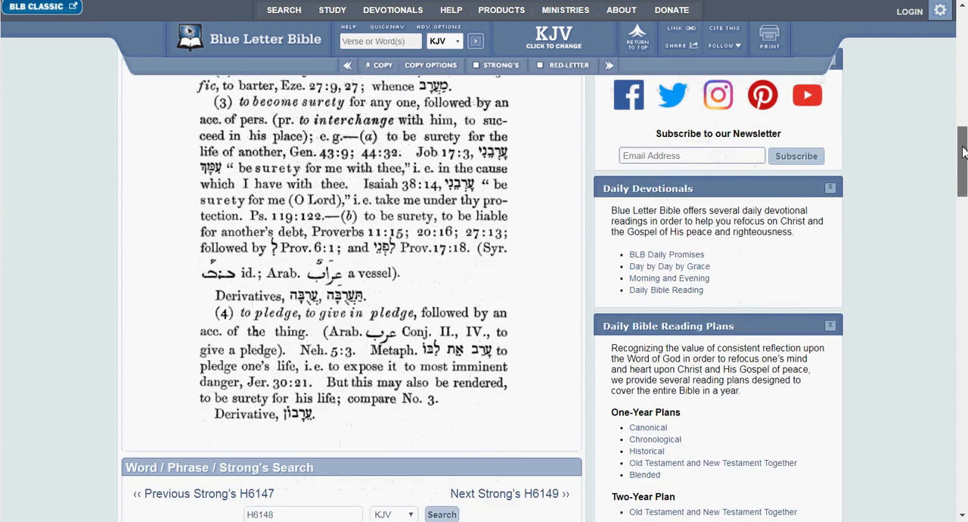
{"action": "scroll", "scroll_direction": "up", "scroll_amount": 3}
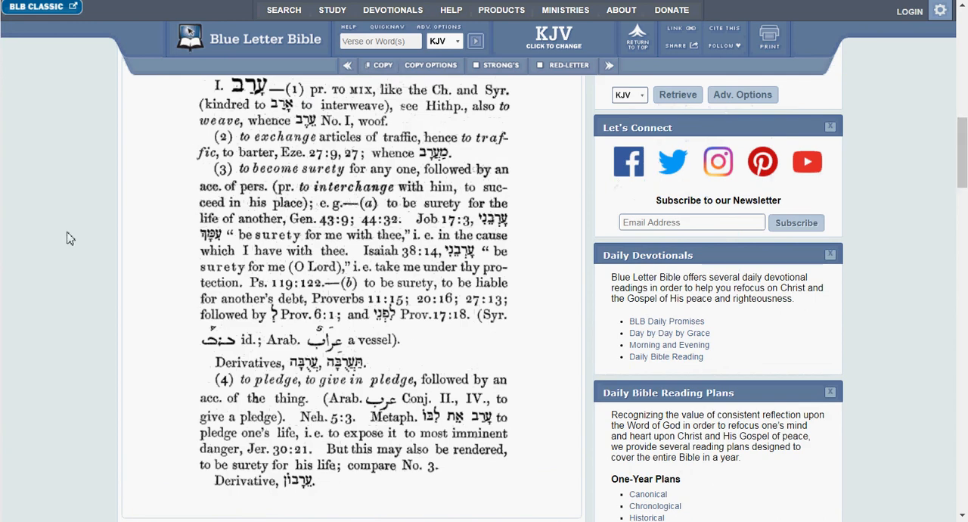
{"action": "mouse_move", "coordinate": [48, 243]}
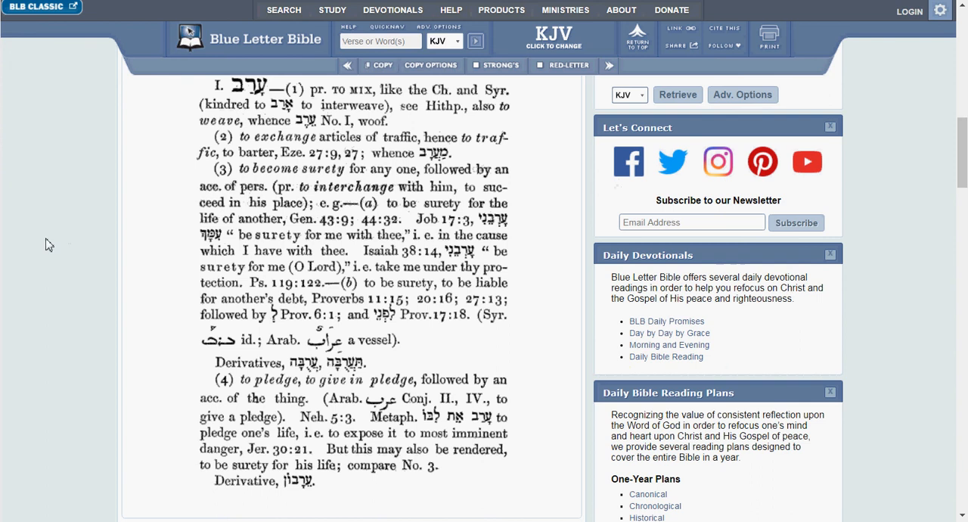